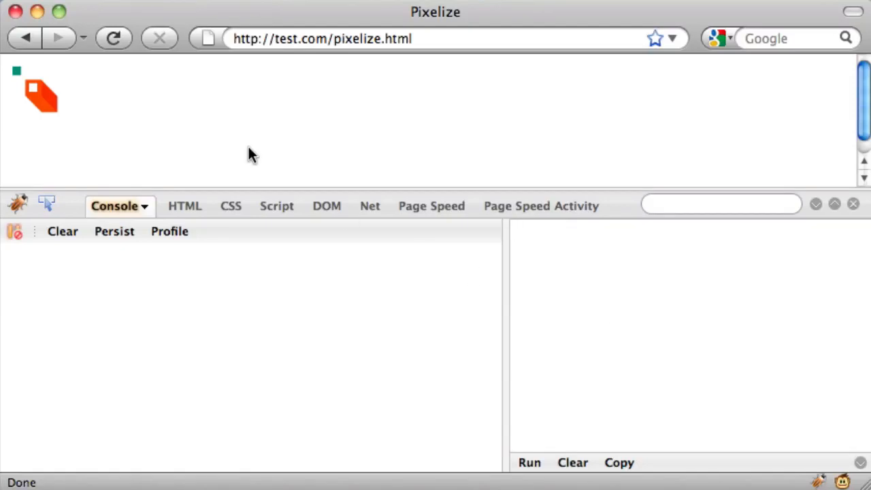
pyautogui.moveTo(506, 266)
pyautogui.write('ctx')
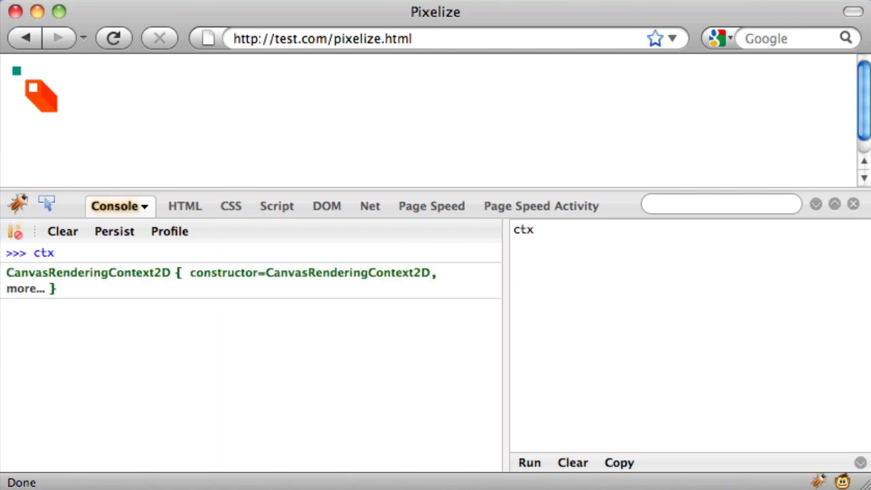
# Step: Place the cursor after the evaluated ctx expression to keep editing it
pyautogui.click(553, 250)
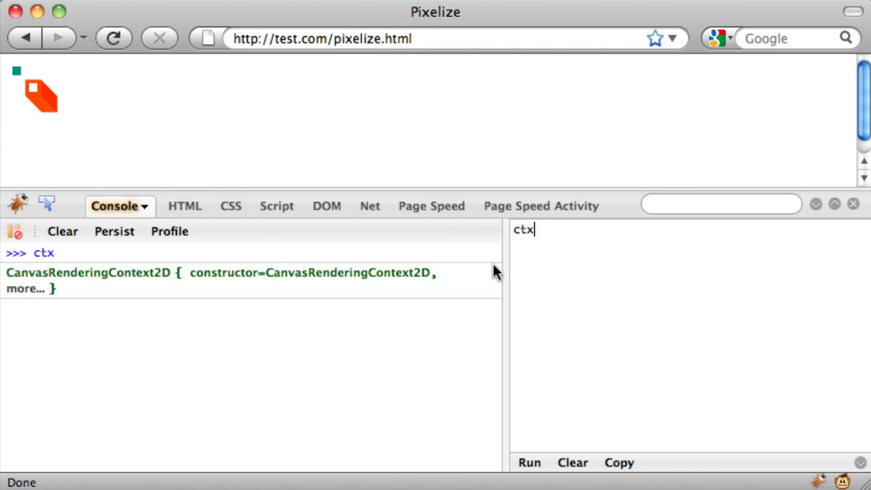
# Step: Evaluate ctx.getImageData(0,0,img.height,img.width), returning an empty Object, then begin appending .data
pyautogui.write('.getImageData(0,0,img.height,img.width);')
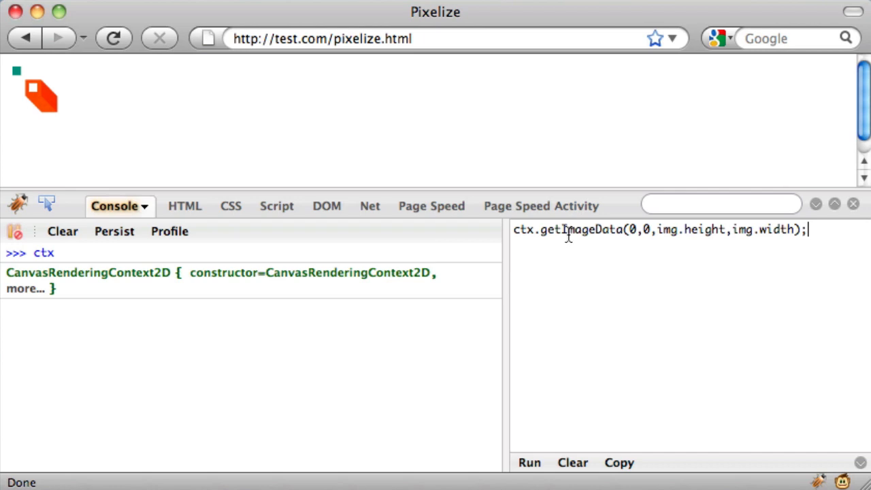
pyautogui.moveTo(628, 228); pyautogui.dragTo(796, 228)
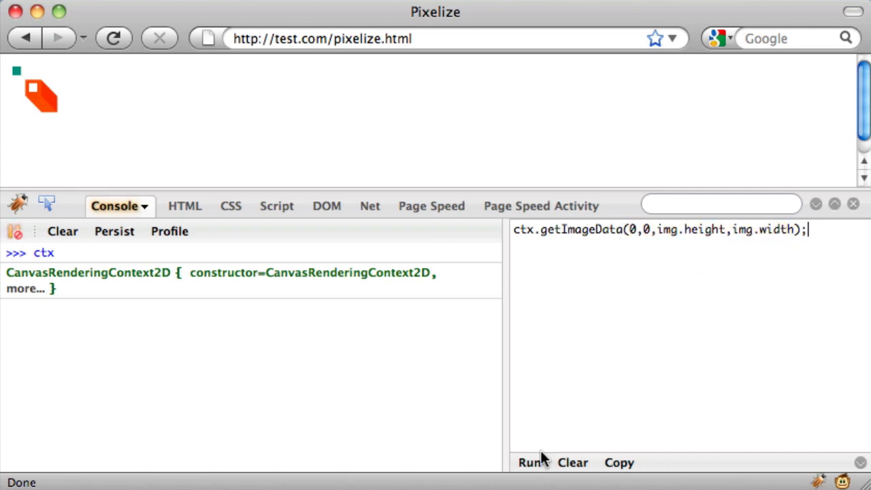
pyautogui.click(531, 463)
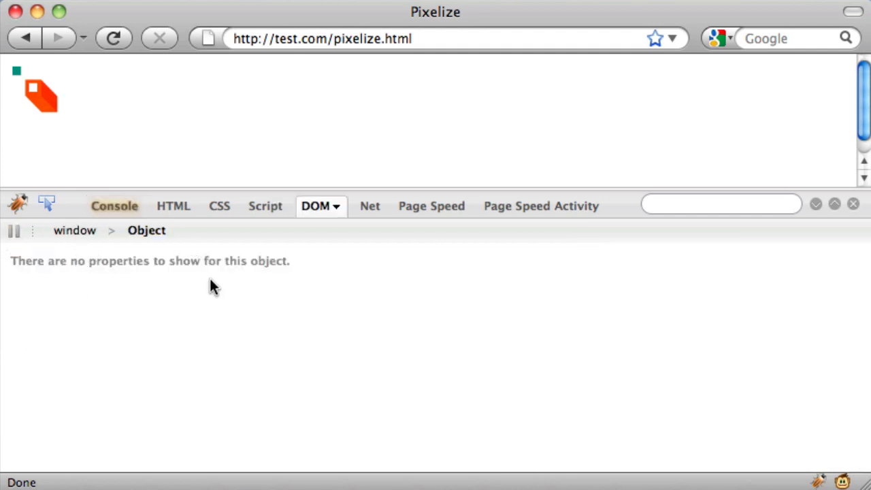
pyautogui.click(114, 206)
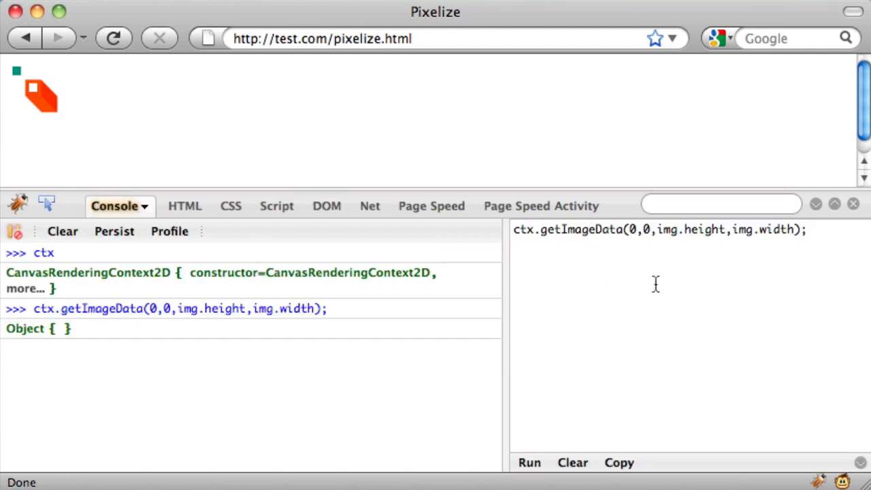
pyautogui.write('.data')
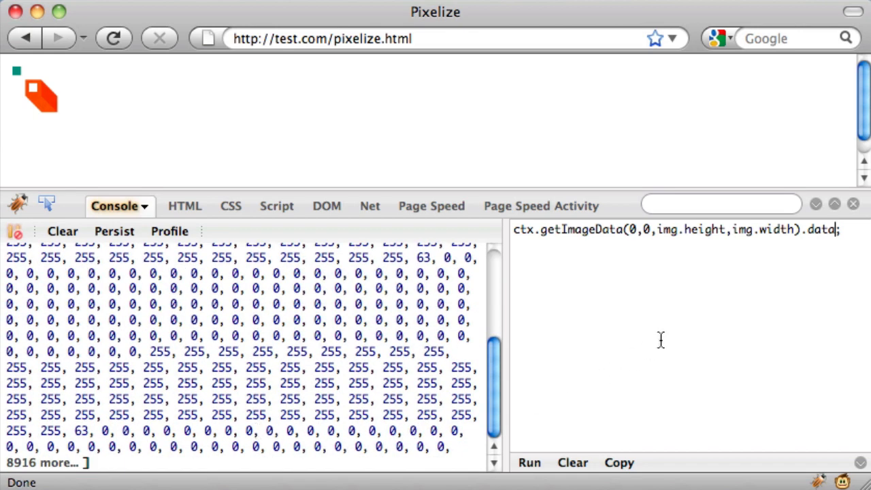
# Step: Run ctx.getImageData(...).data to print the pixel array of 255s and 0s
pyautogui.click(531, 463)
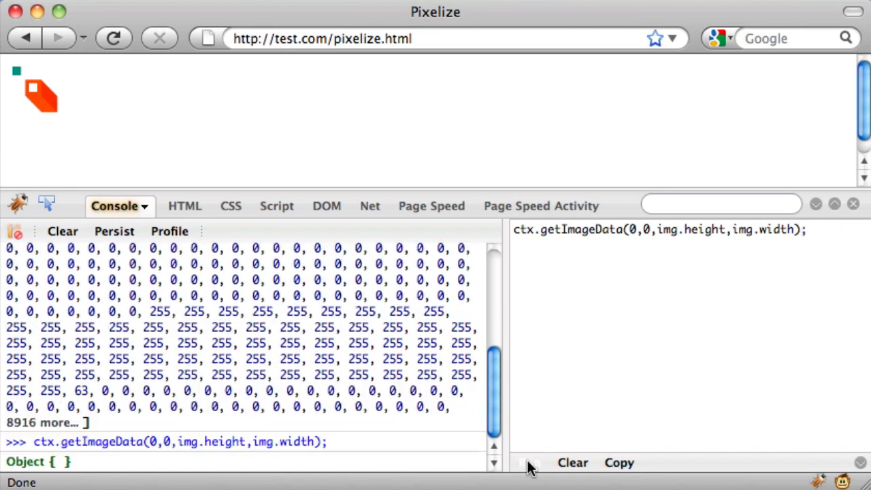